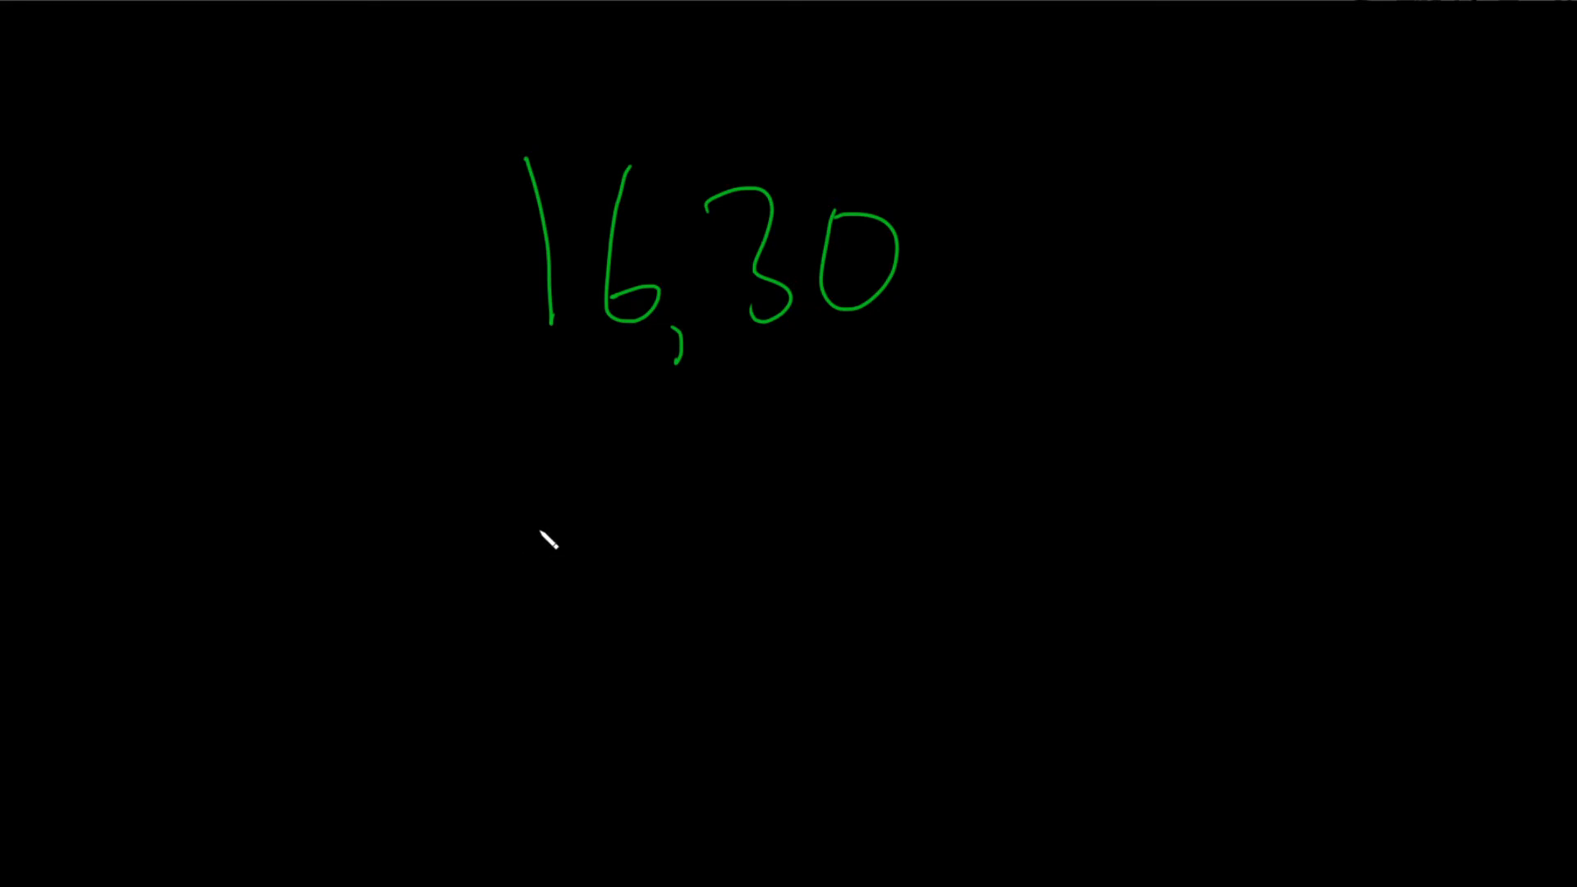
{"action": "mouse_move", "coordinate": [568, 537]}
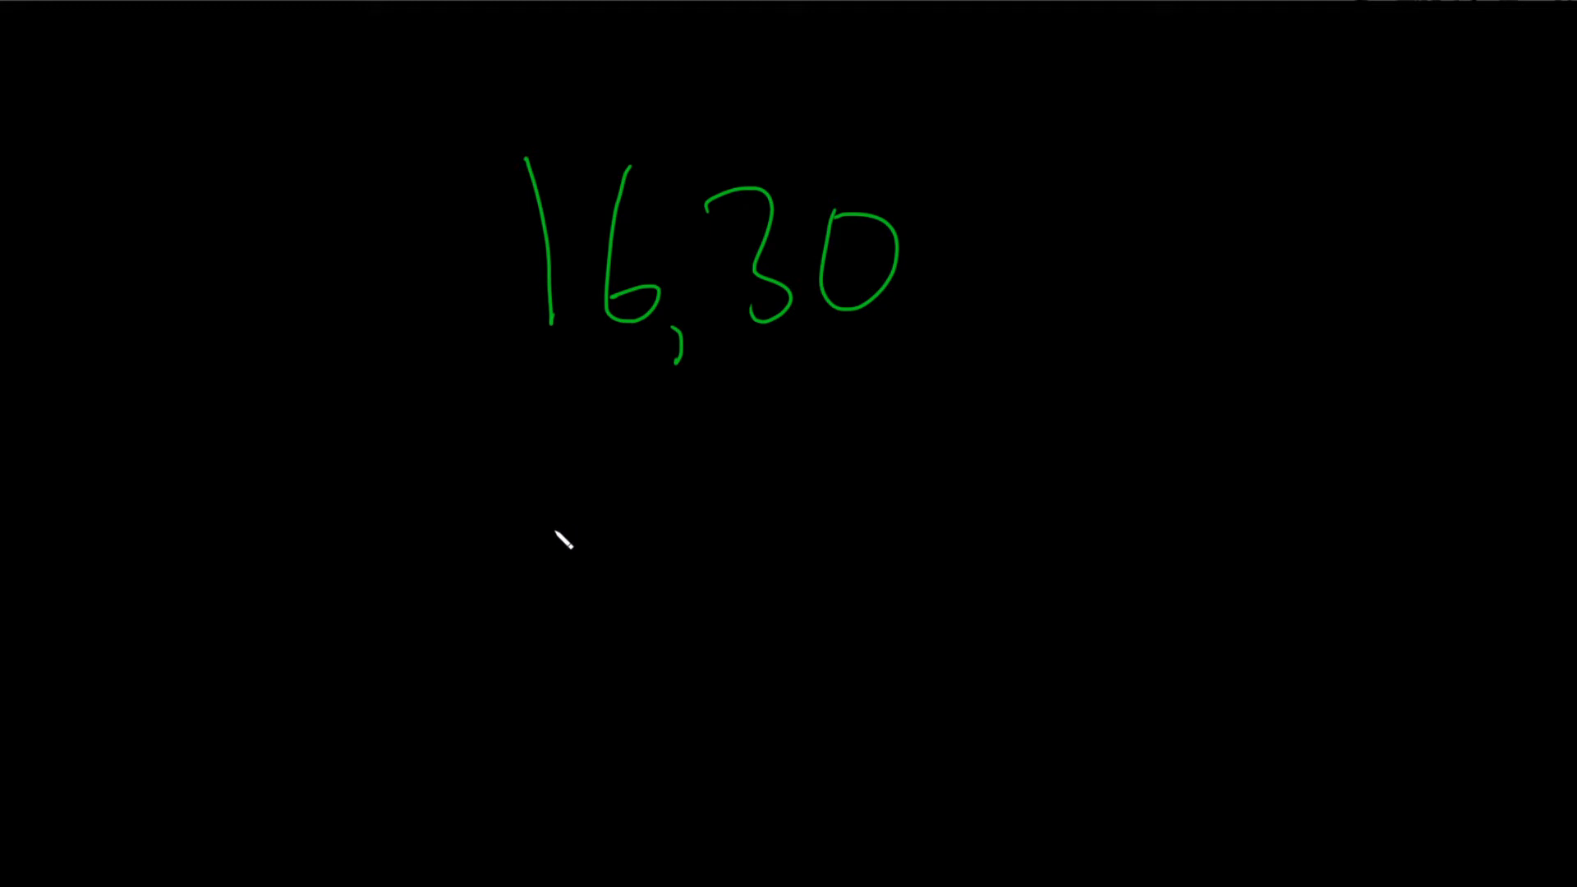
{"action": "mouse_move", "coordinate": [229, 450]}
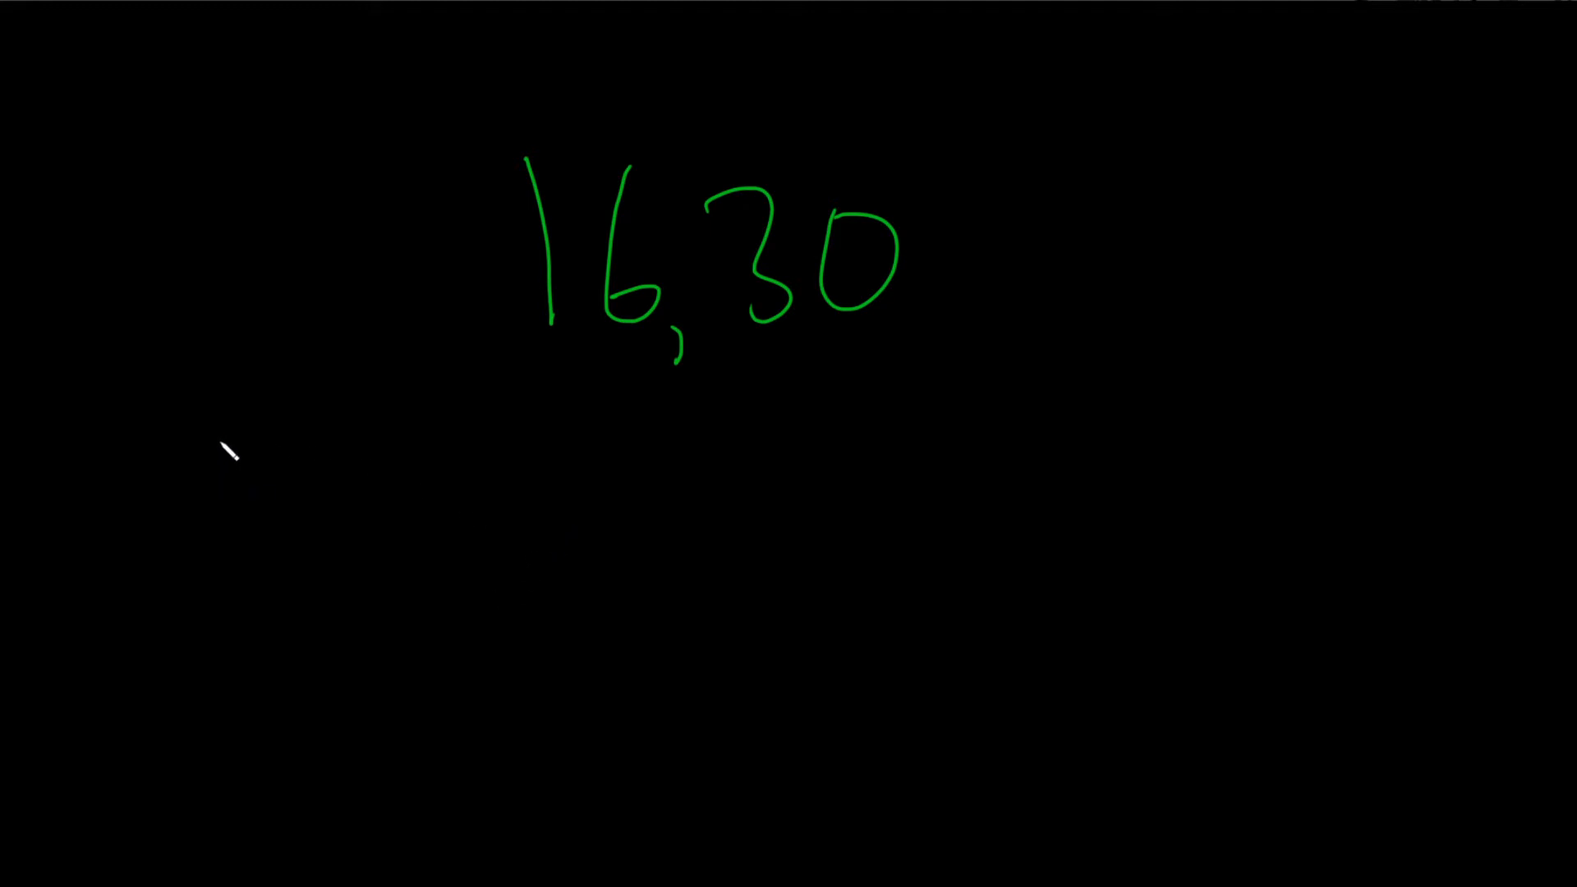
Handwrite '16:' and its factors 1, 2, 8, 16 in blue pen
{"action": "left_click_drag", "start_coordinate": [216, 438], "coordinate": [327, 543]}
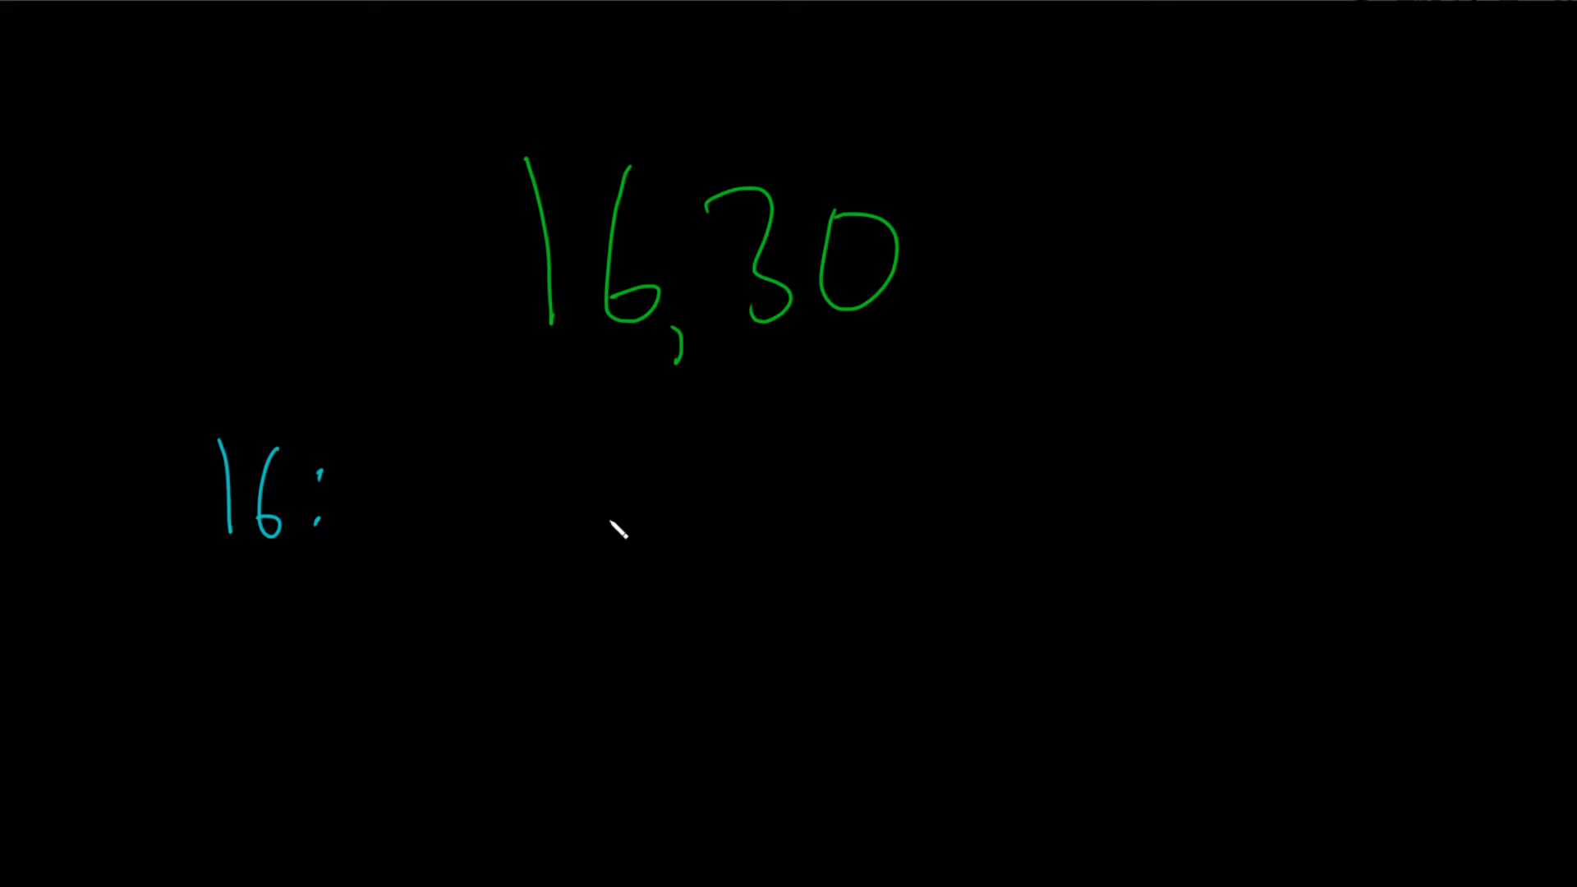
{"action": "mouse_move", "coordinate": [515, 581]}
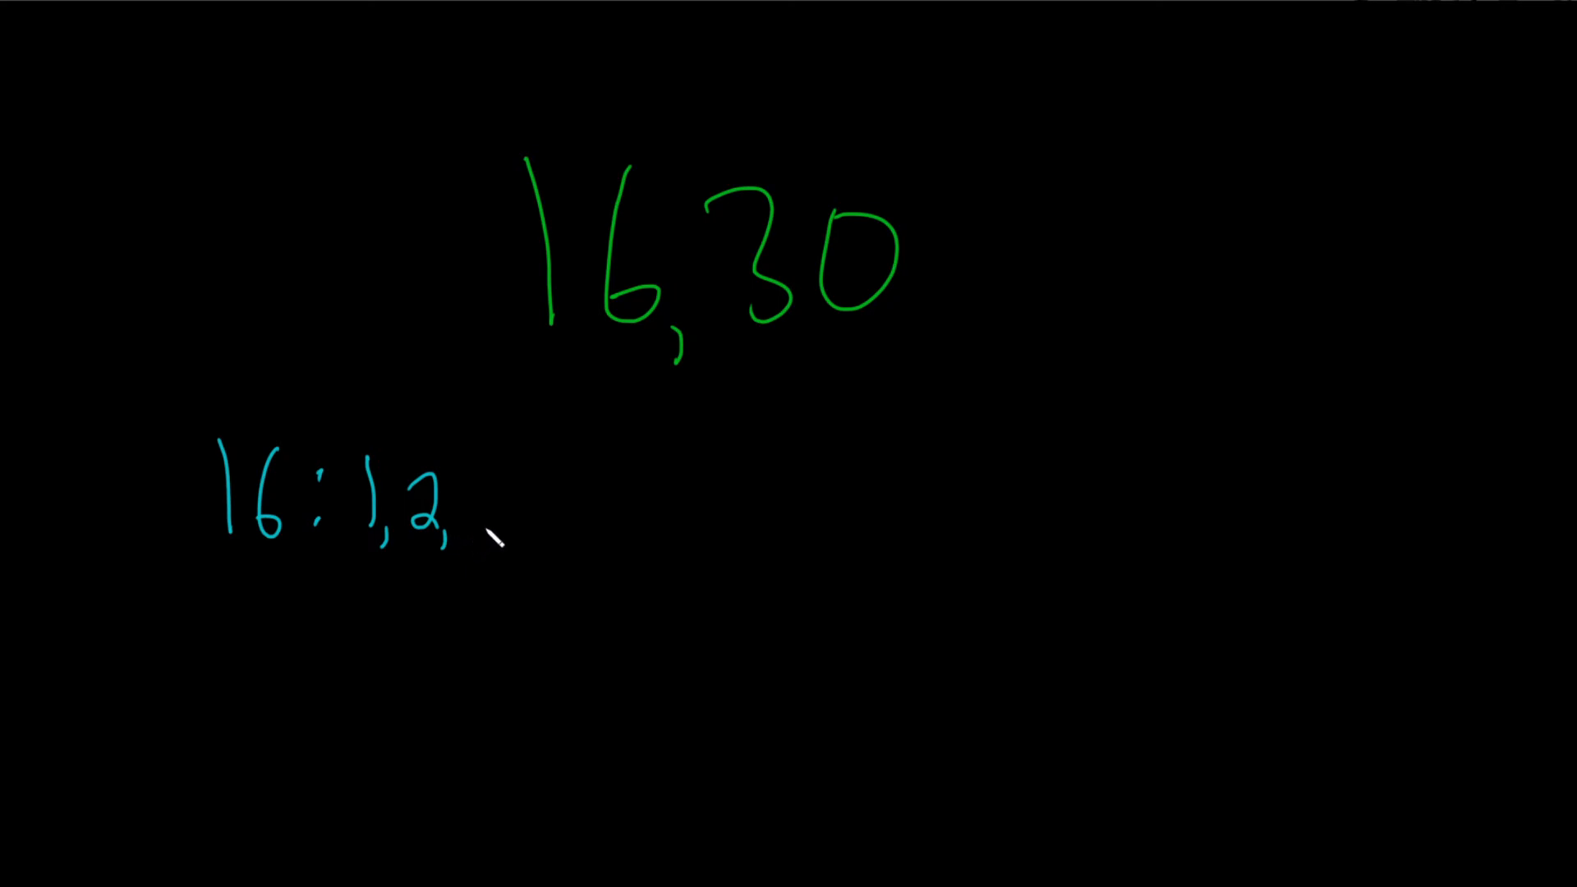
{"action": "left_click_drag", "start_coordinate": [473, 473], "coordinate": [493, 533]}
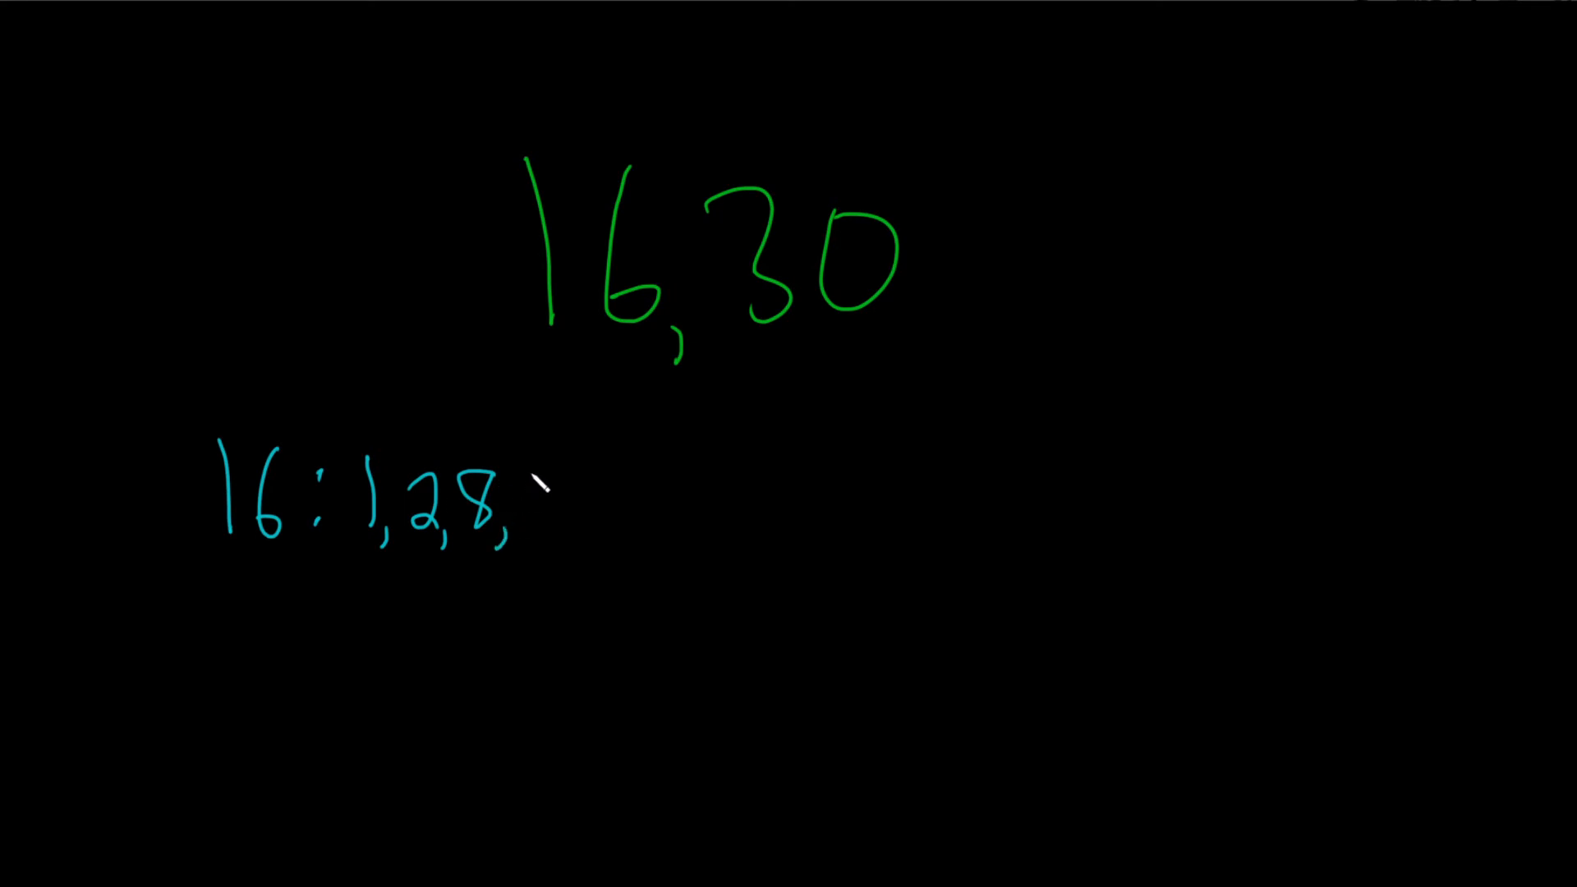
{"action": "left_click_drag", "start_coordinate": [533, 473], "coordinate": [578, 533]}
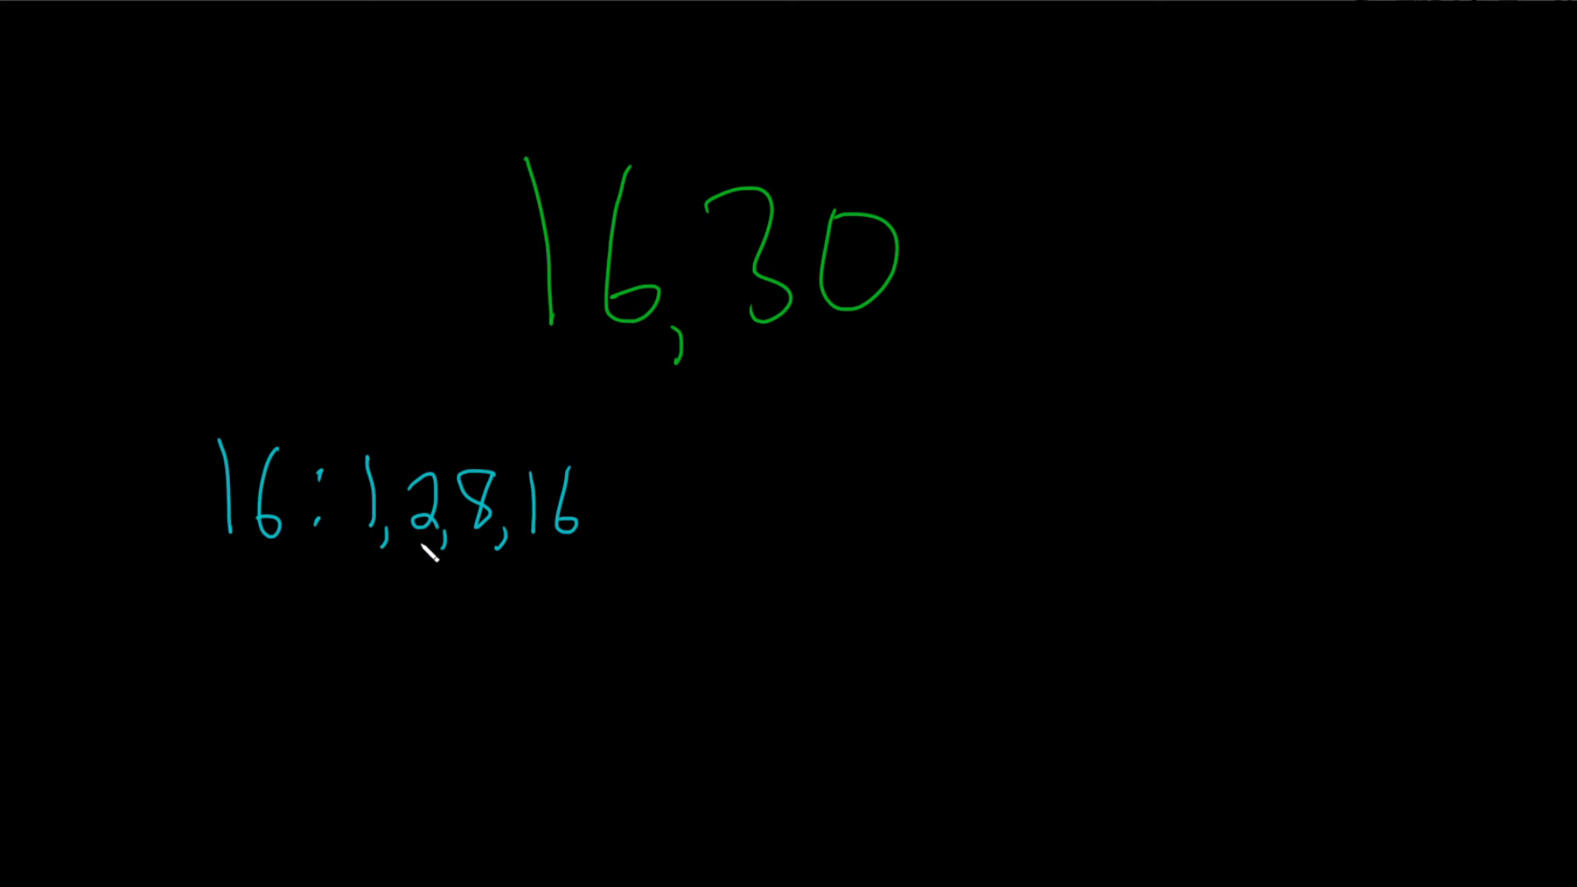
{"action": "mouse_move", "coordinate": [242, 643]}
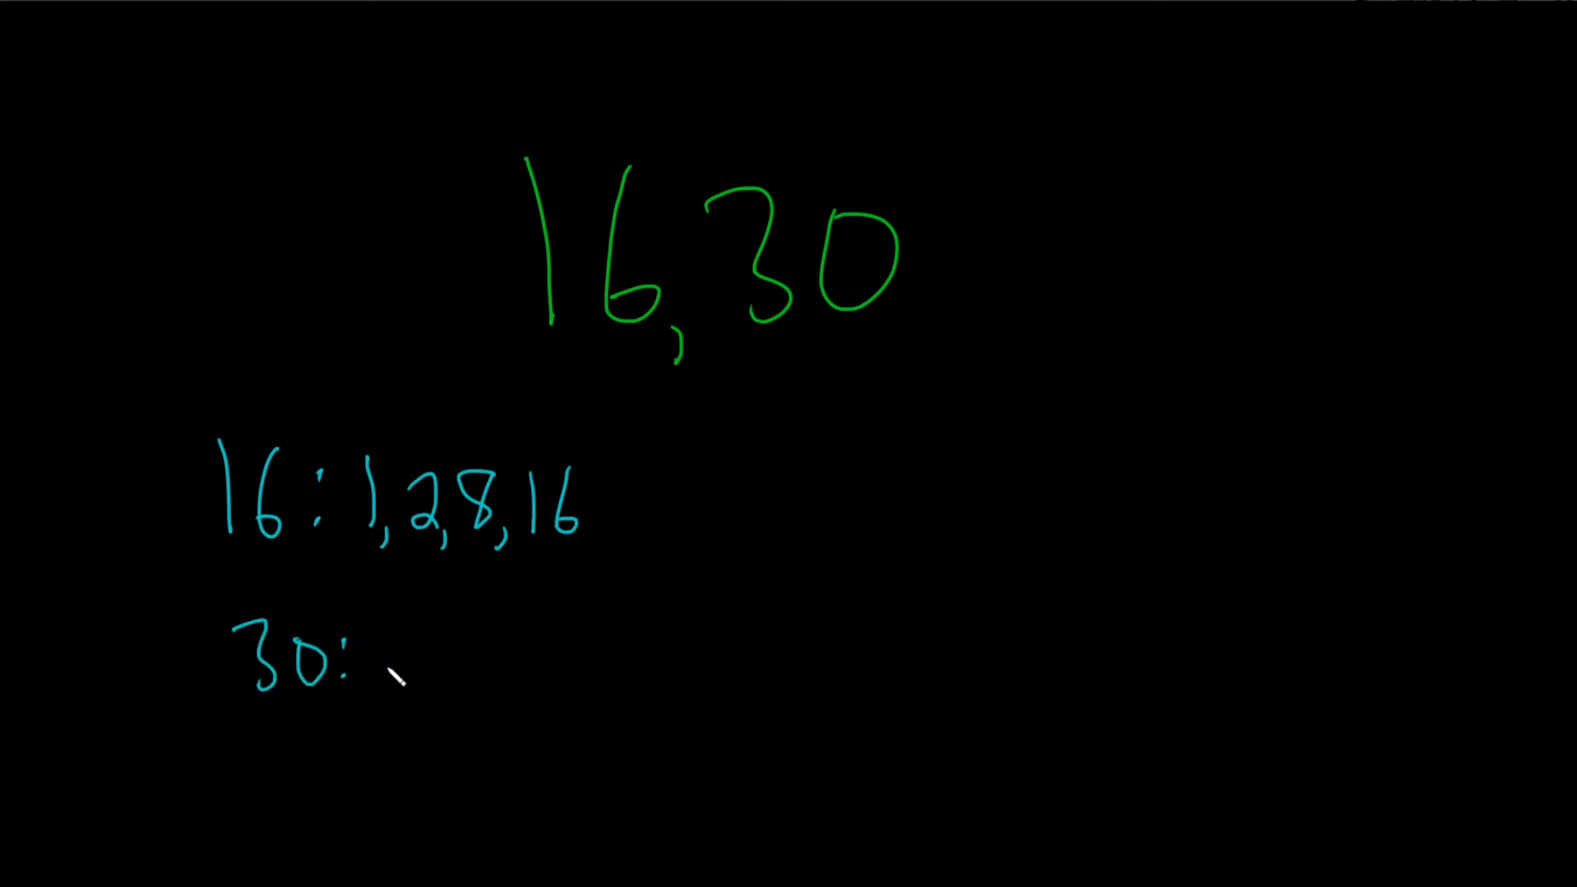
Write 30's factors 1, 2, 3, 5, 6, 10, 15, 30 after '30:'
{"action": "type", "text": "1,2,3,5,"}
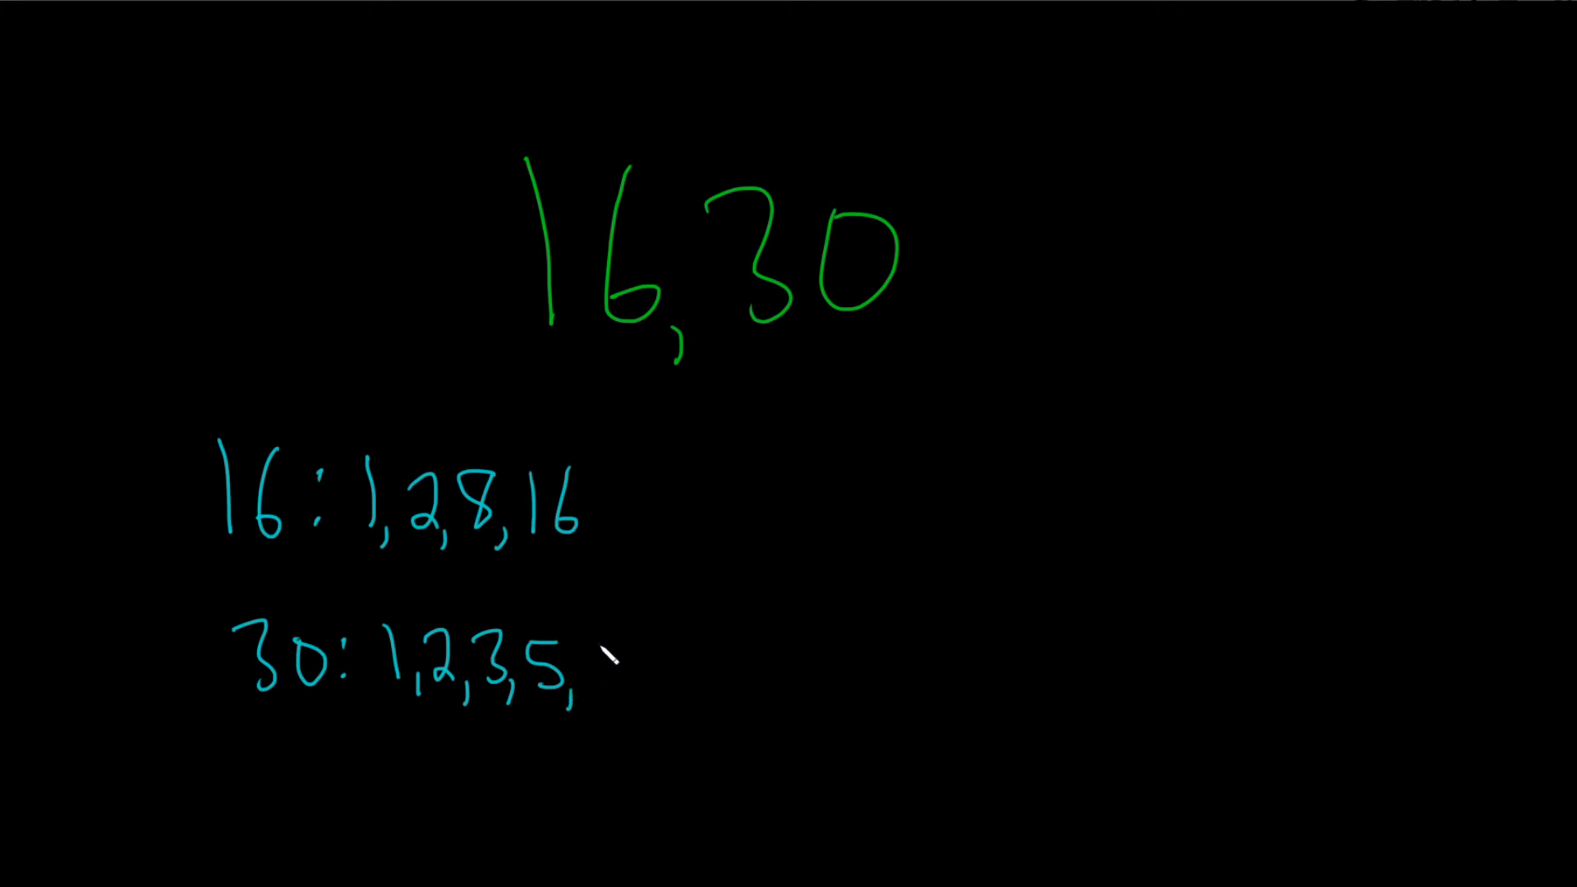
{"action": "left_click_drag", "start_coordinate": [599, 644], "coordinate": [613, 694]}
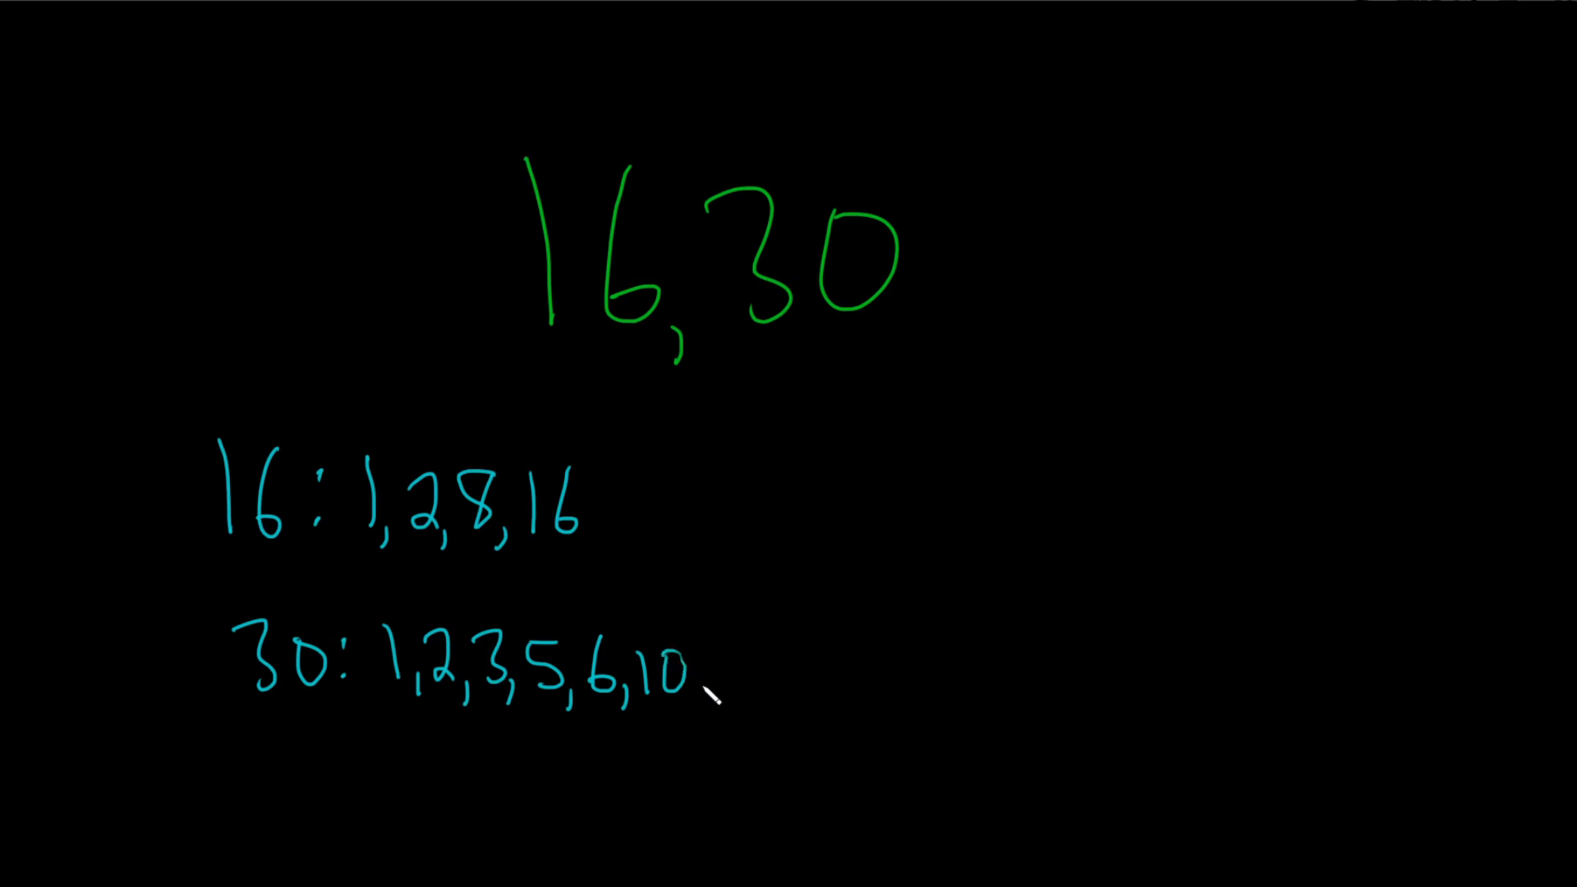
{"action": "left_click_drag", "start_coordinate": [699, 694], "coordinate": [713, 663]}
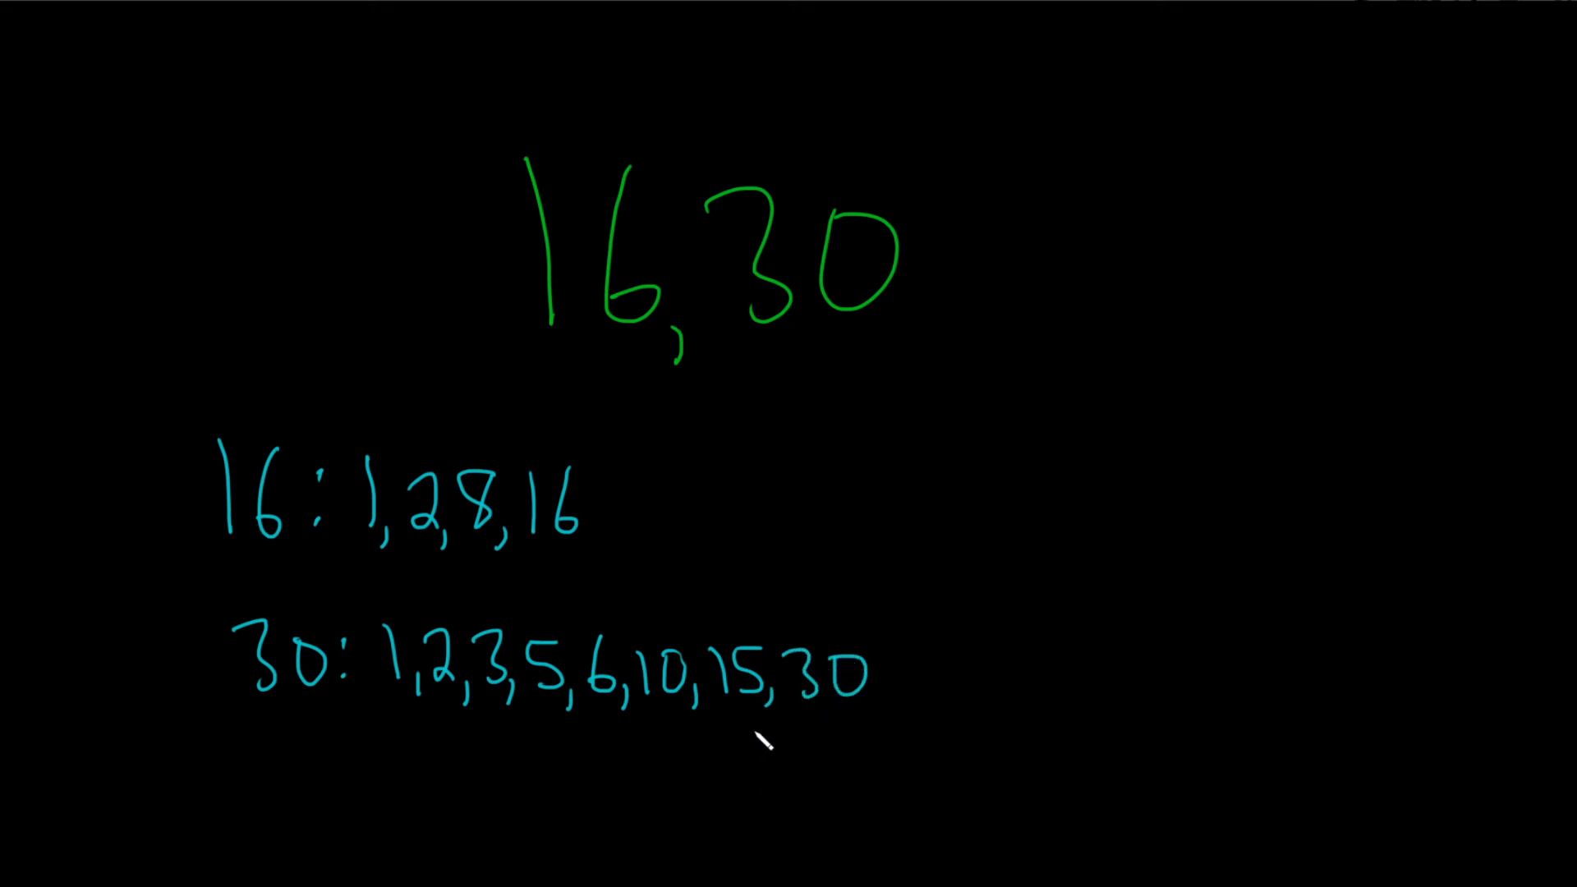
{"action": "mouse_move", "coordinate": [534, 707]}
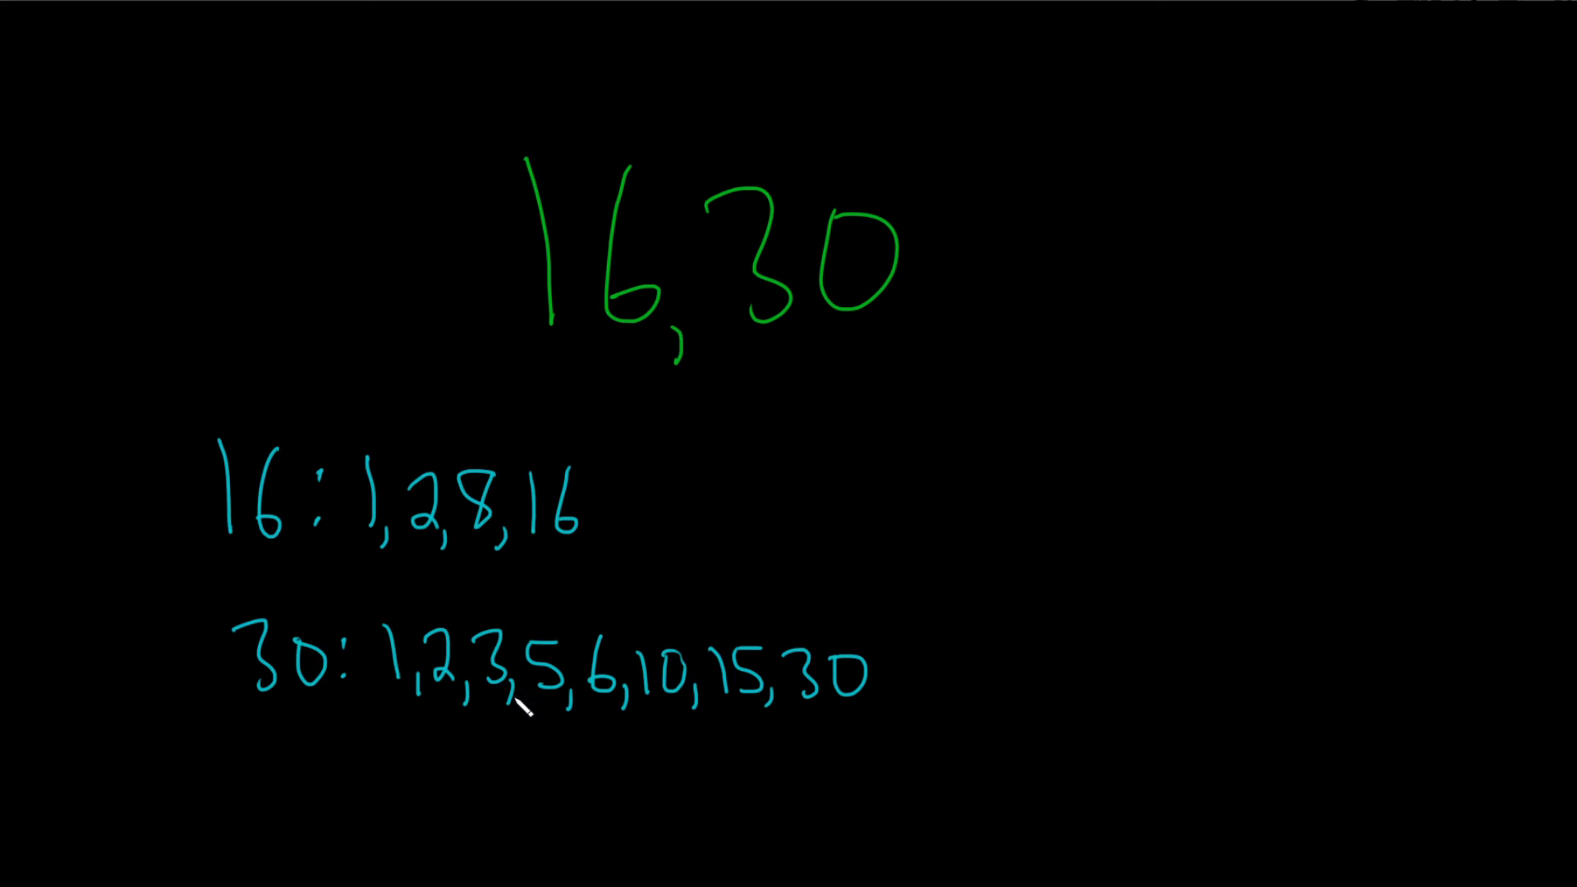
{"action": "mouse_move", "coordinate": [425, 459]}
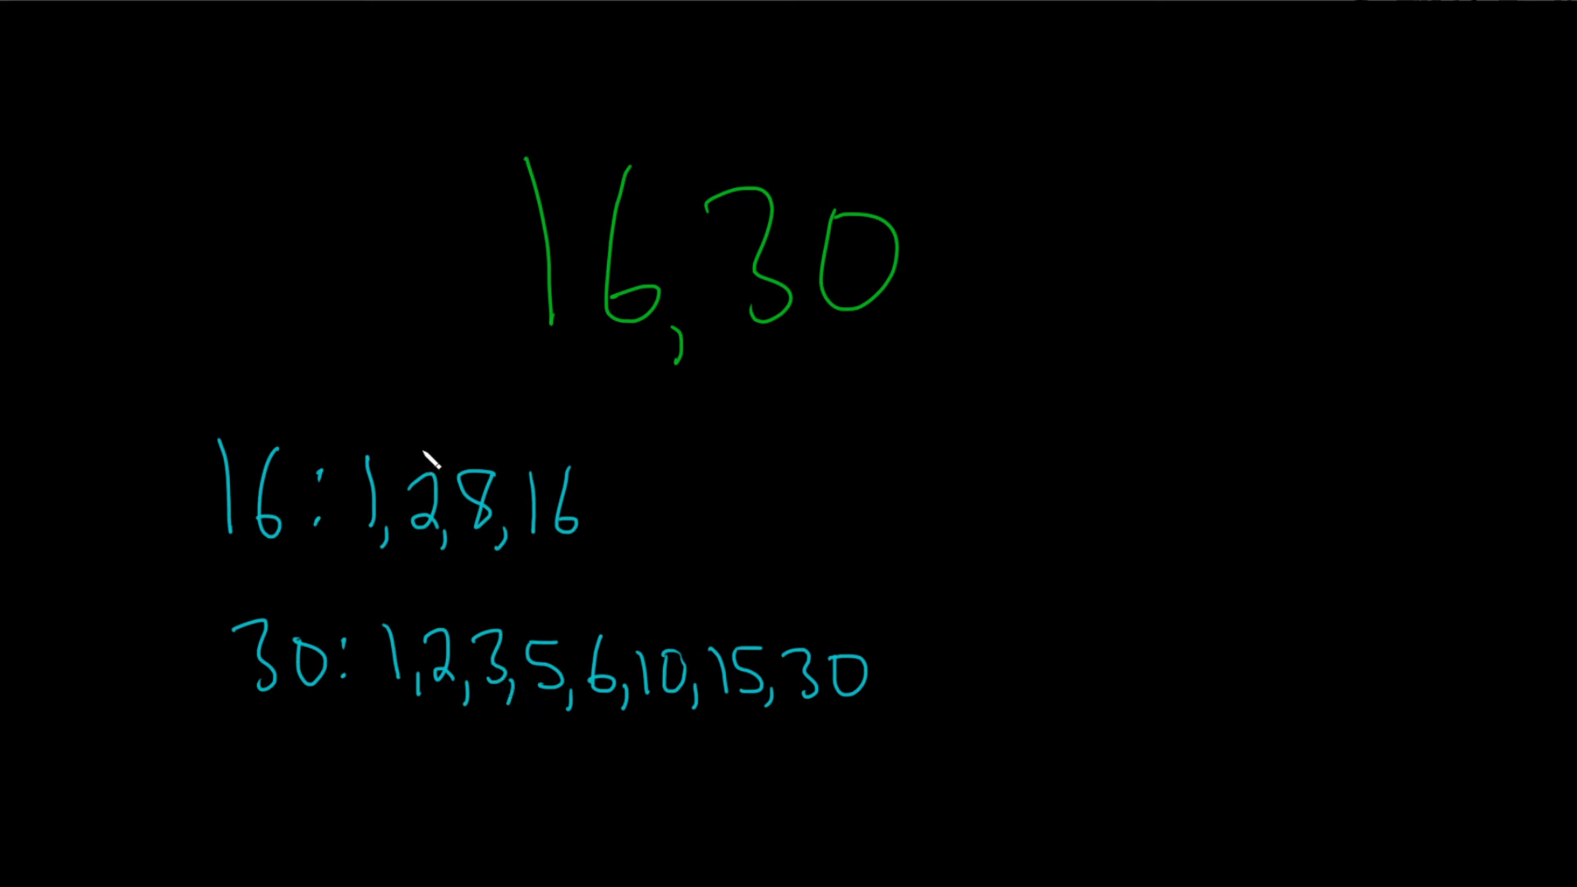
Box both 2s, circle the answer 2, and underline 16 and 30
{"action": "left_click_drag", "start_coordinate": [413, 458], "coordinate": [433, 694]}
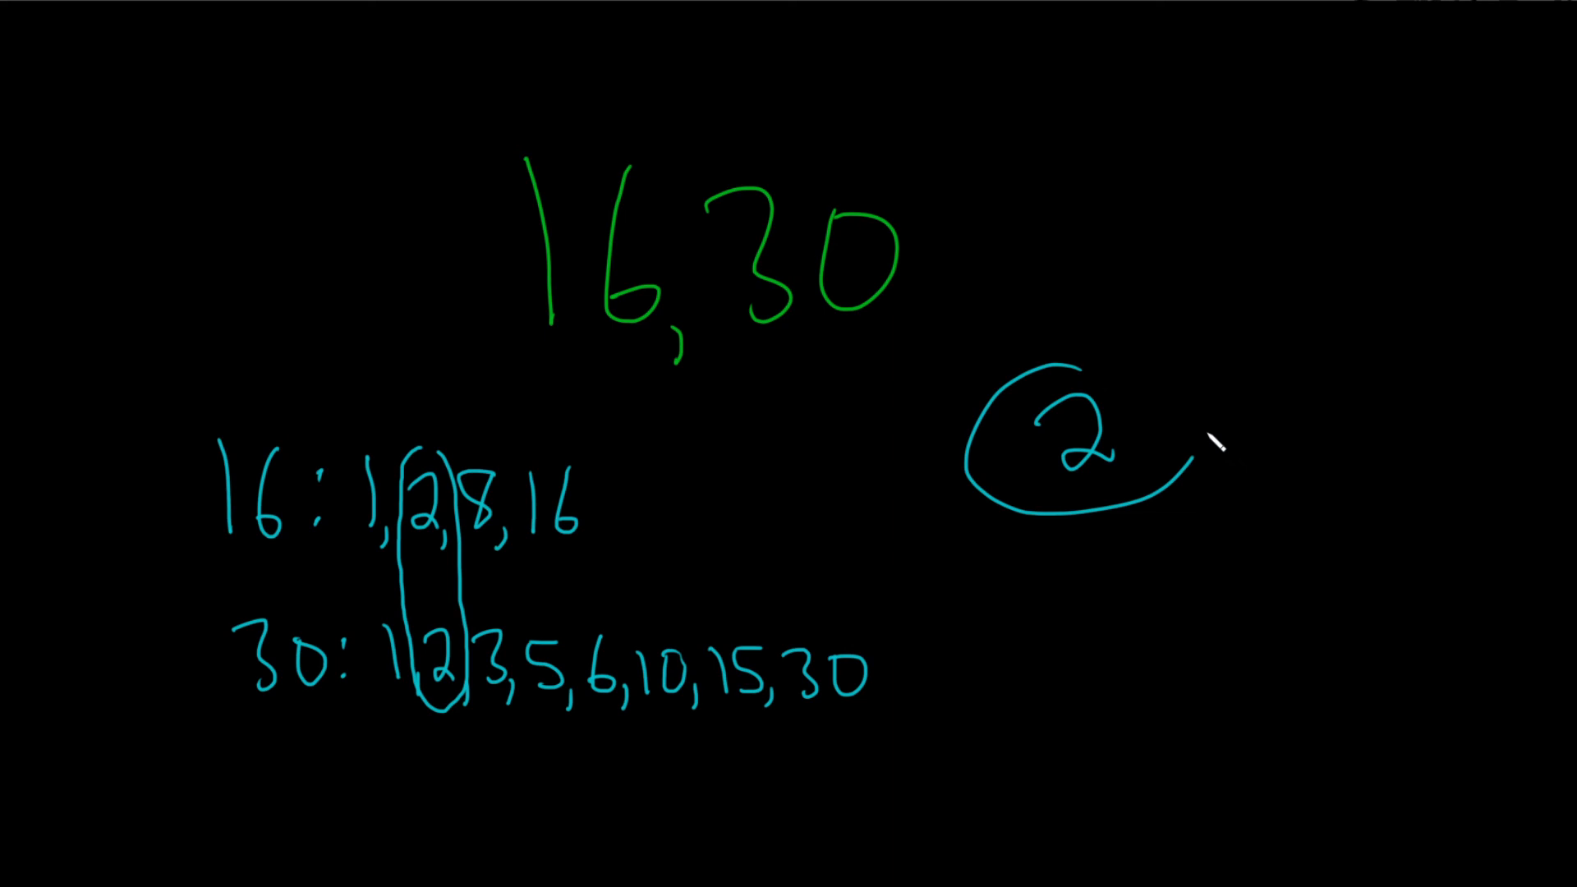
{"action": "left_click_drag", "start_coordinate": [1196, 452], "coordinate": [1056, 382]}
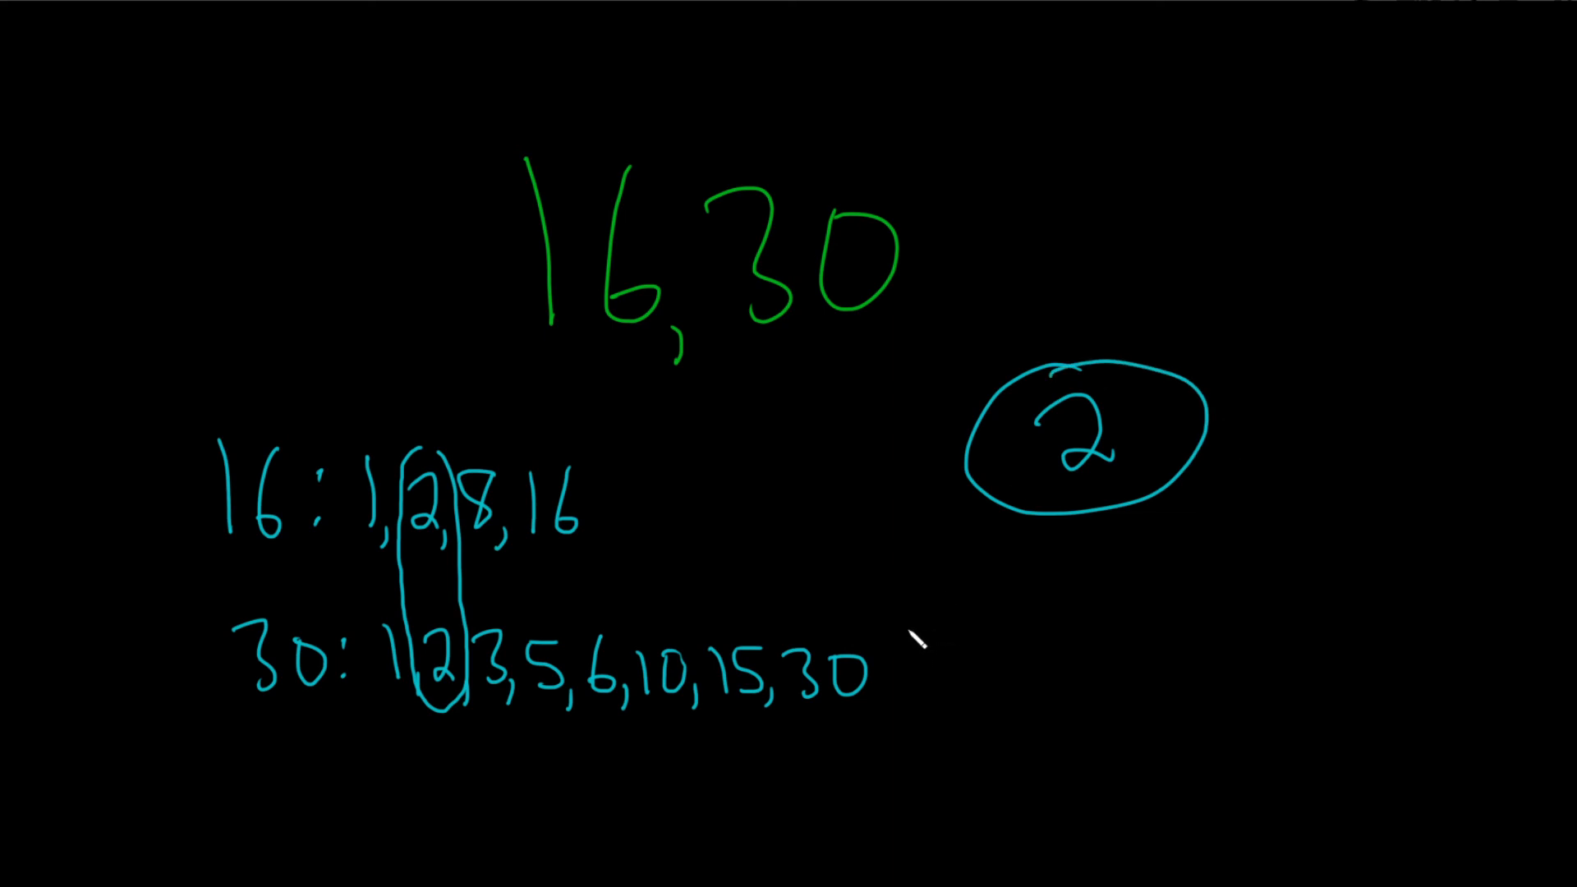
{"action": "left_click_drag", "start_coordinate": [530, 346], "coordinate": [623, 348]}
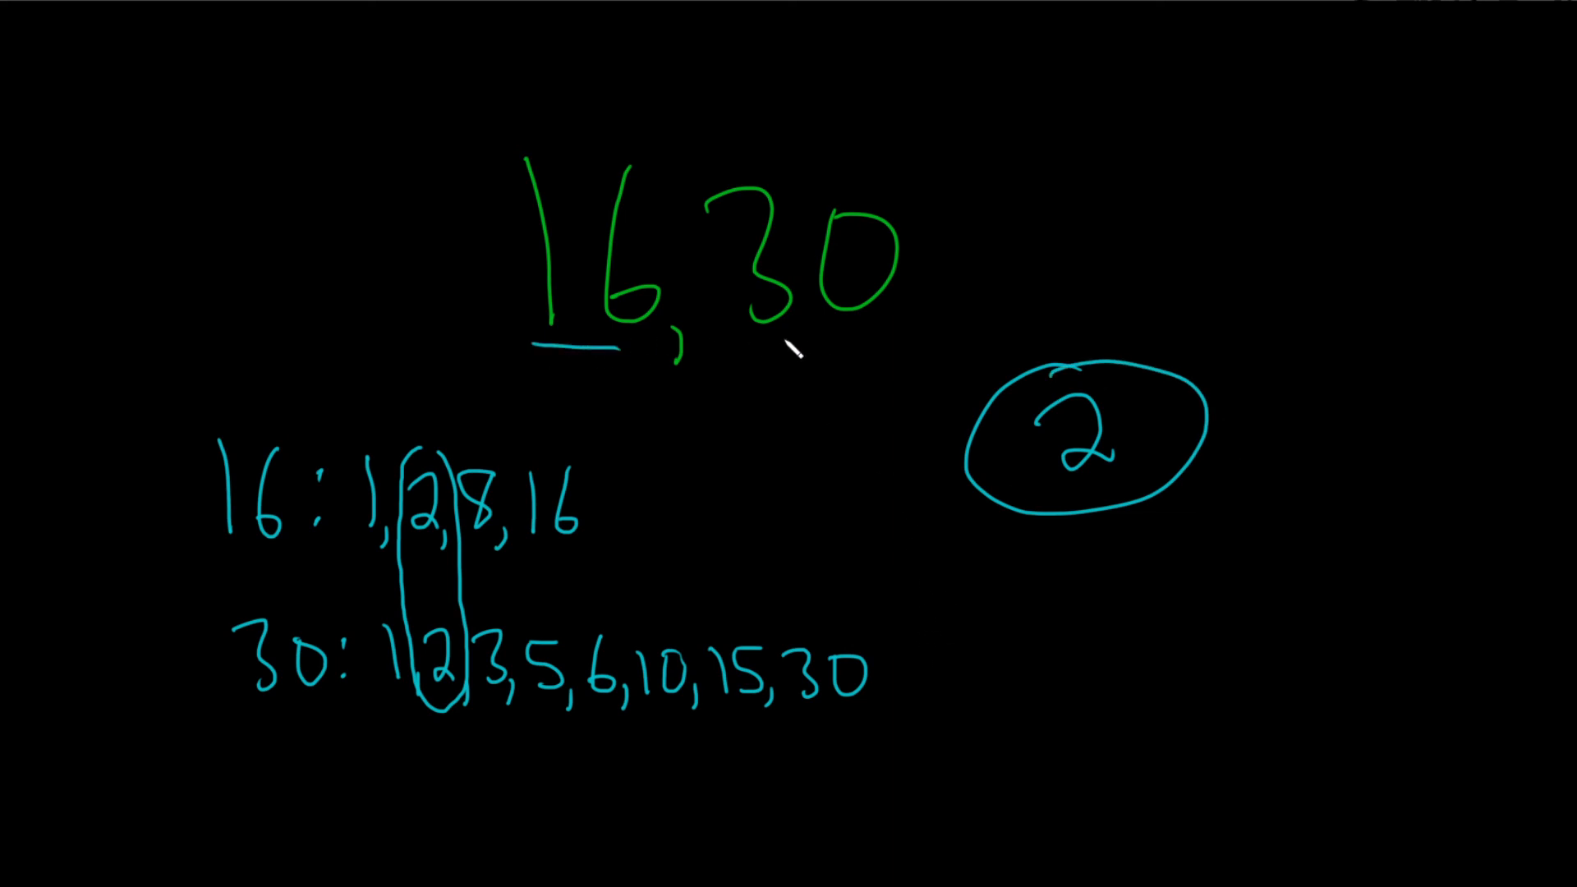
{"action": "left_click_drag", "start_coordinate": [744, 341], "coordinate": [885, 341]}
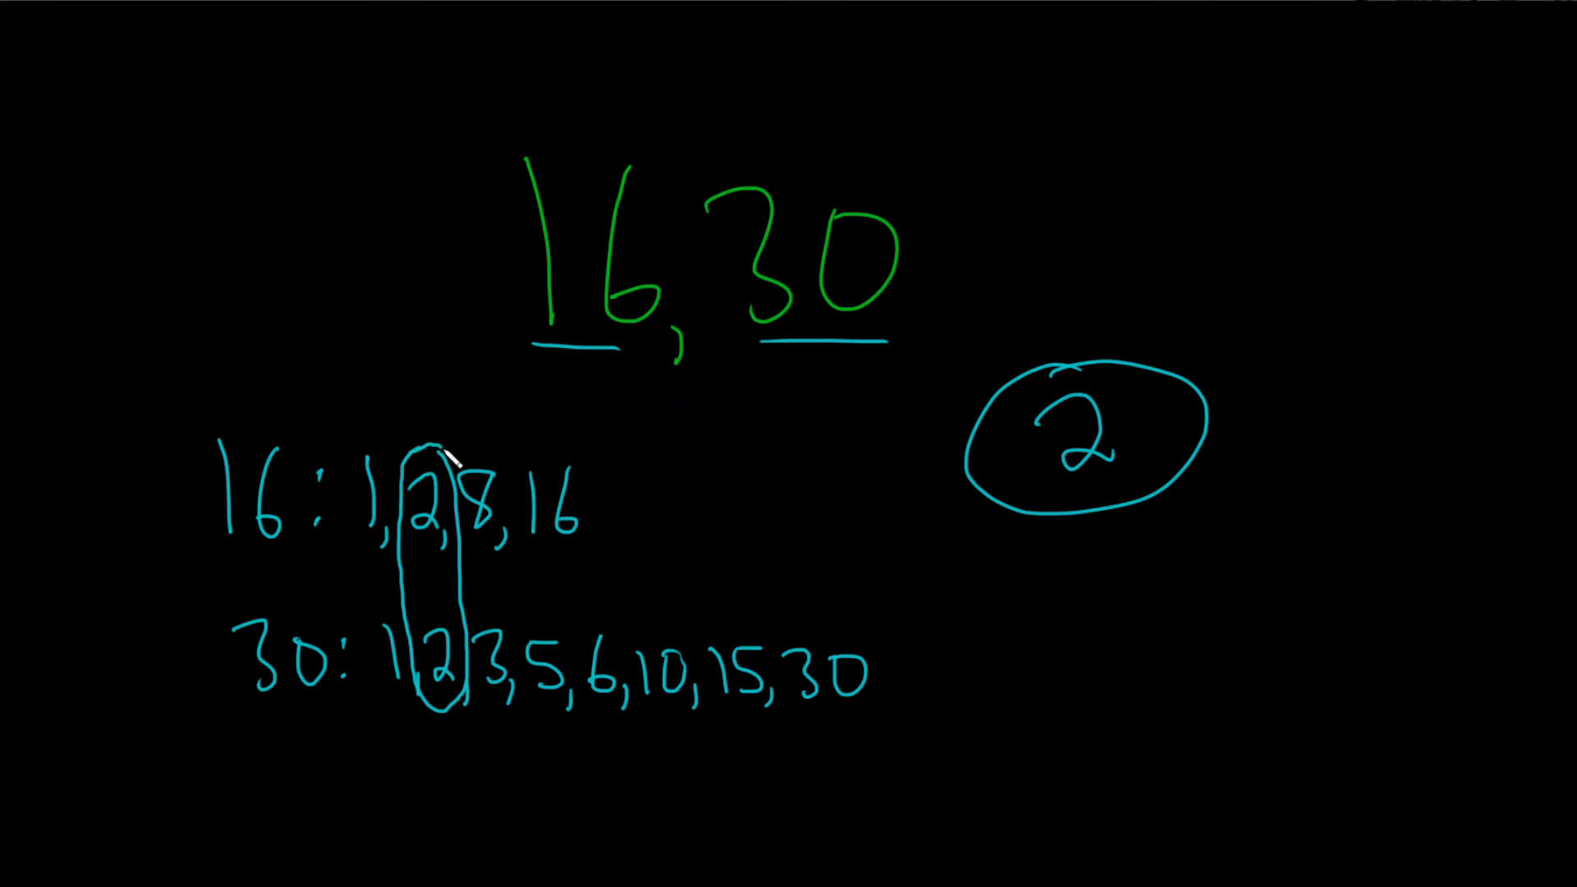
{"action": "mouse_move", "coordinate": [184, 335]}
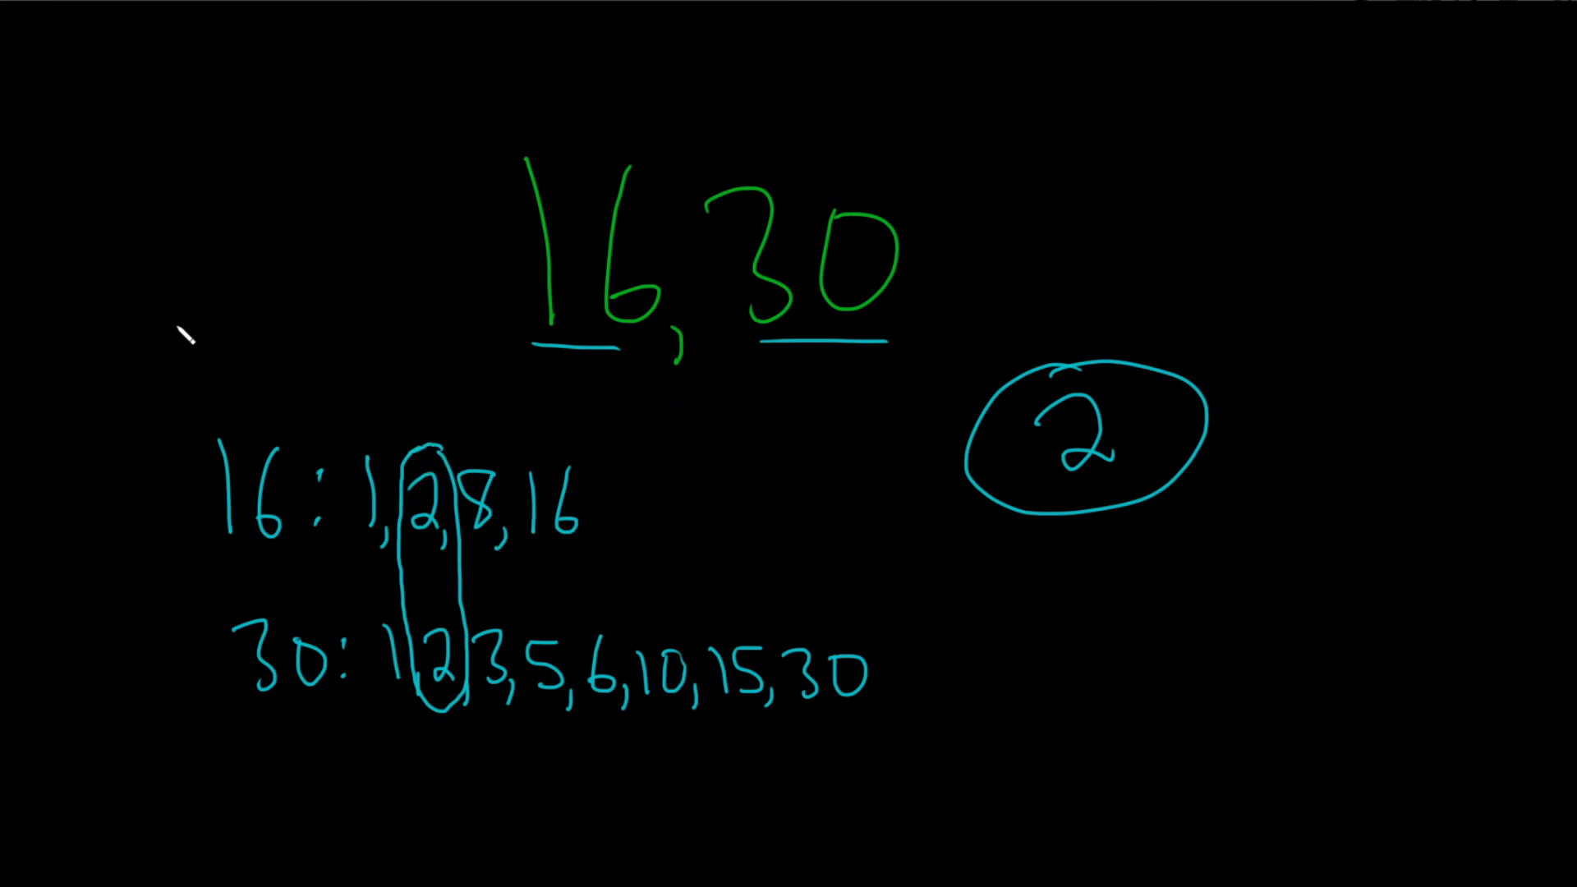